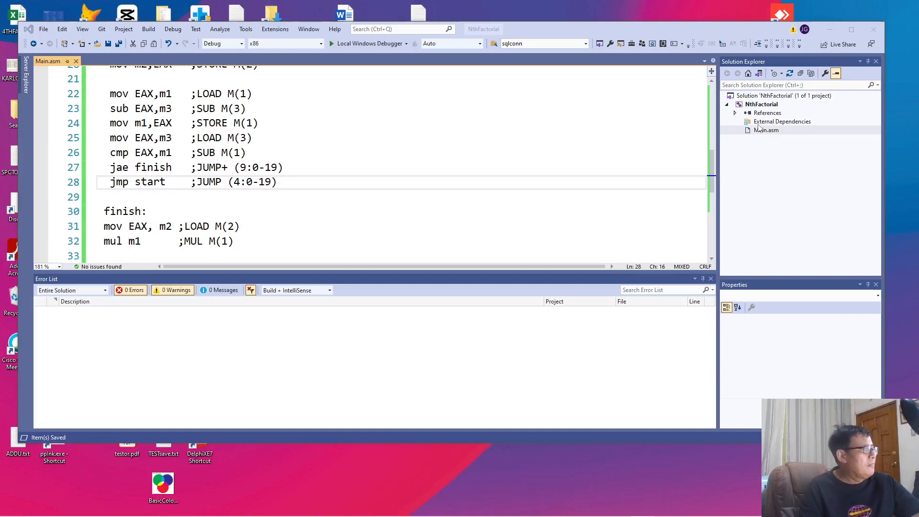
# Add breakpoints on line 17 (start:) and line 34 (invoke ExitProcess).
pyautogui.scroll(-3)
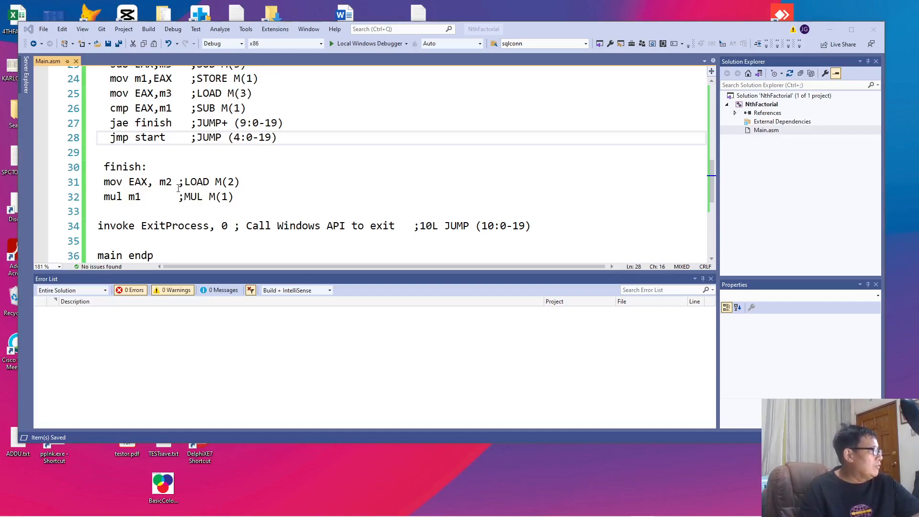
pyautogui.scroll(3)
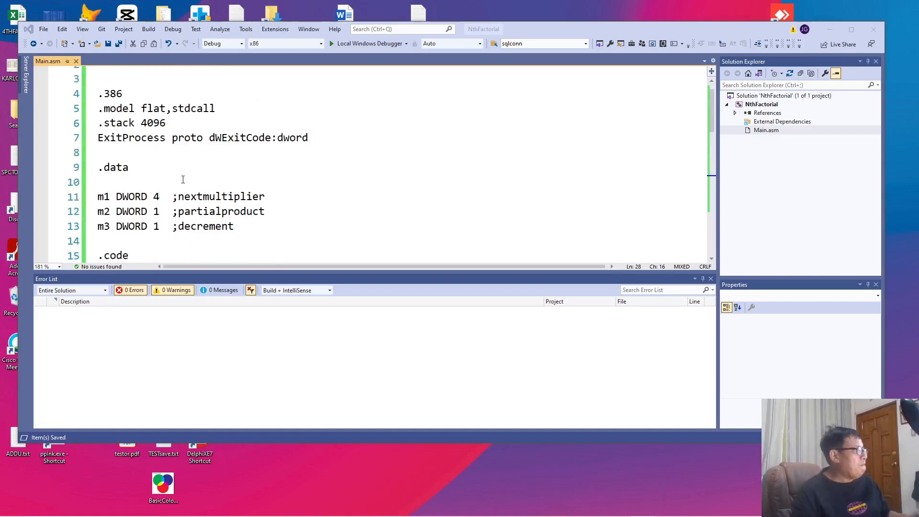
pyautogui.scroll(-3)
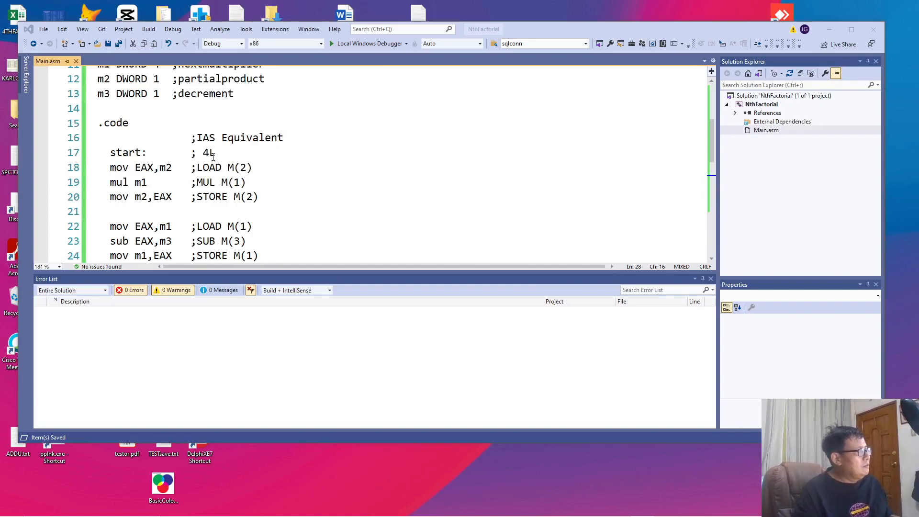
pyautogui.moveTo(38, 154)
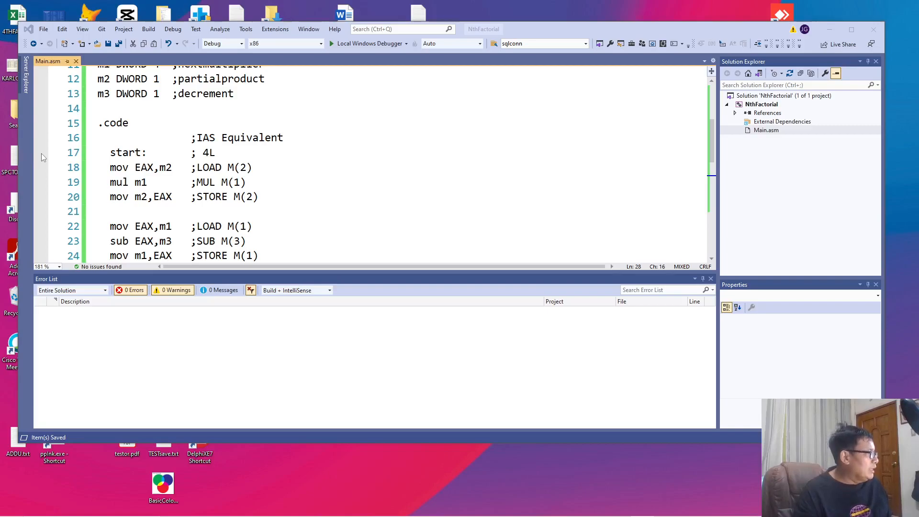
pyautogui.click(41, 152)
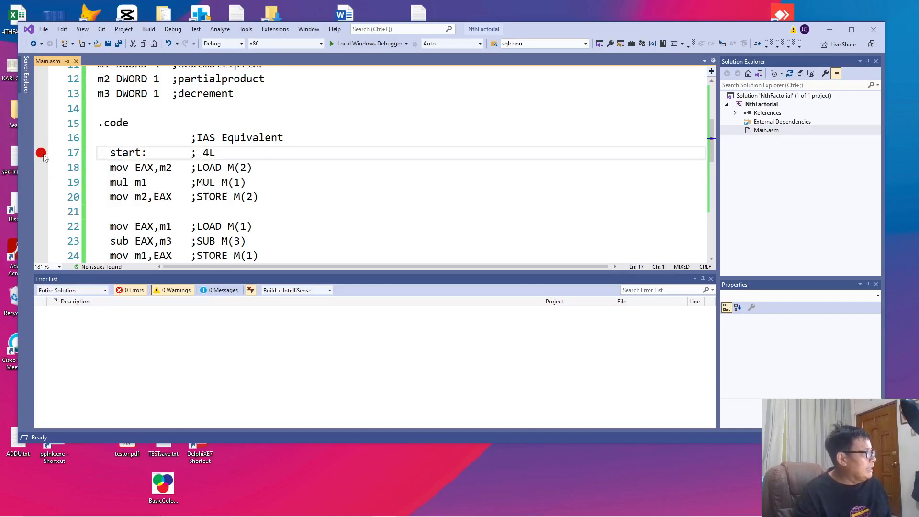
pyautogui.scroll(-3)
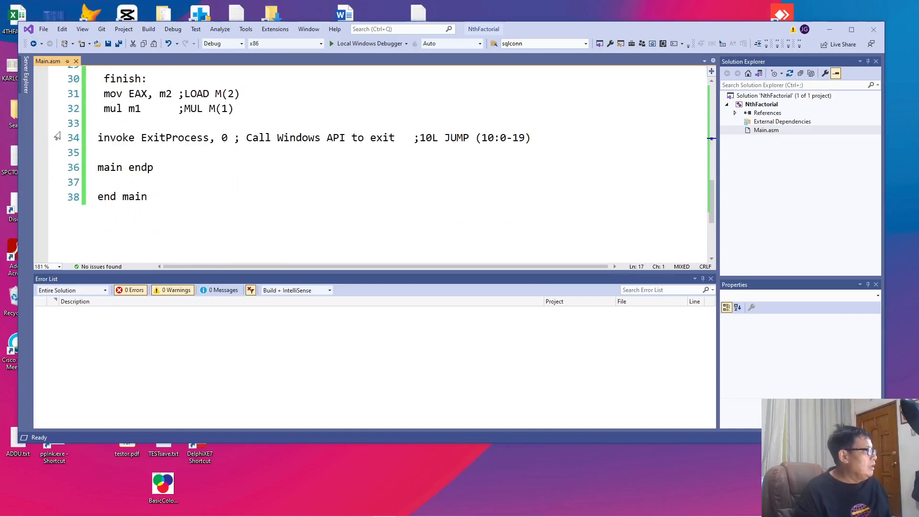
pyautogui.click(42, 138)
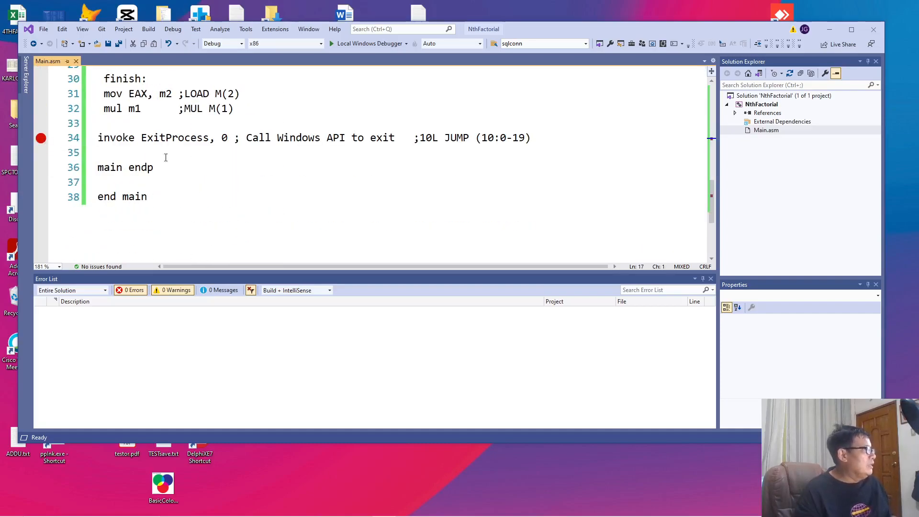
pyautogui.scroll(3)
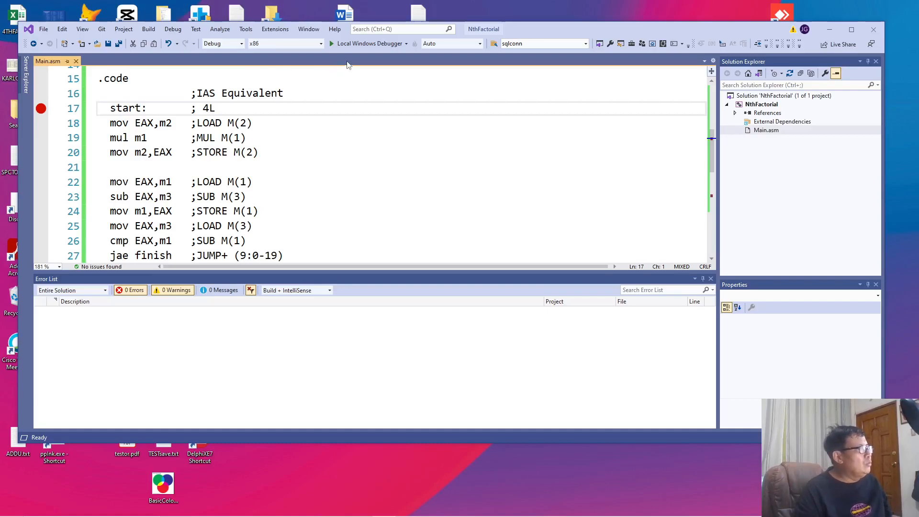
pyautogui.moveTo(369, 44)
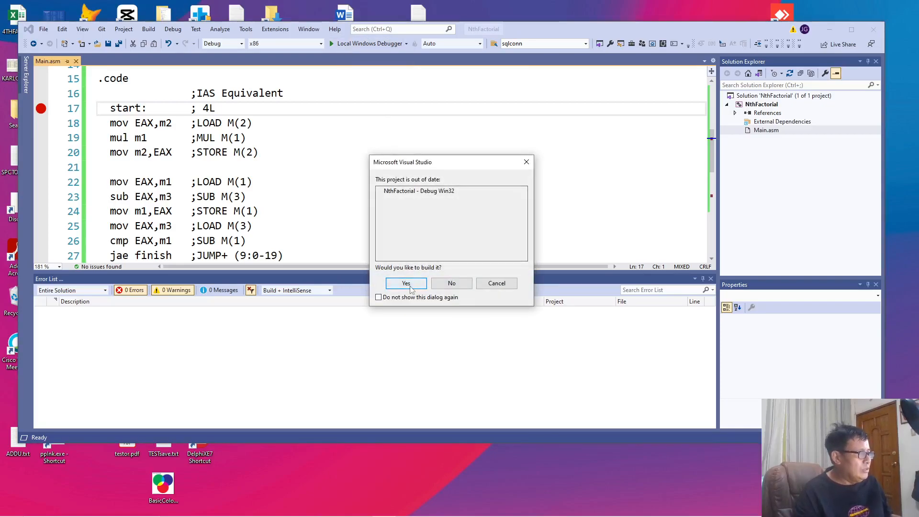
# Build the project, decline the last successful build, and leave the block nesting errors listed.
pyautogui.click(405, 283)
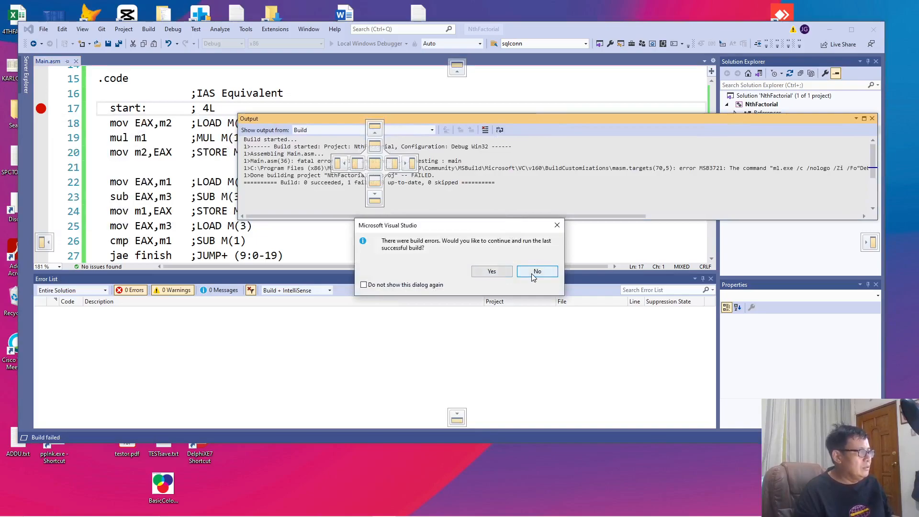
pyautogui.click(536, 271)
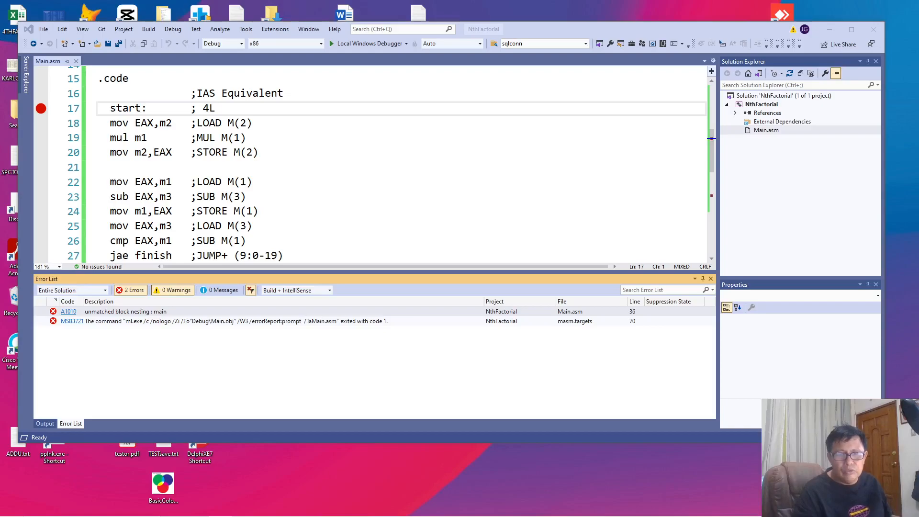
pyautogui.moveTo(773, 263)
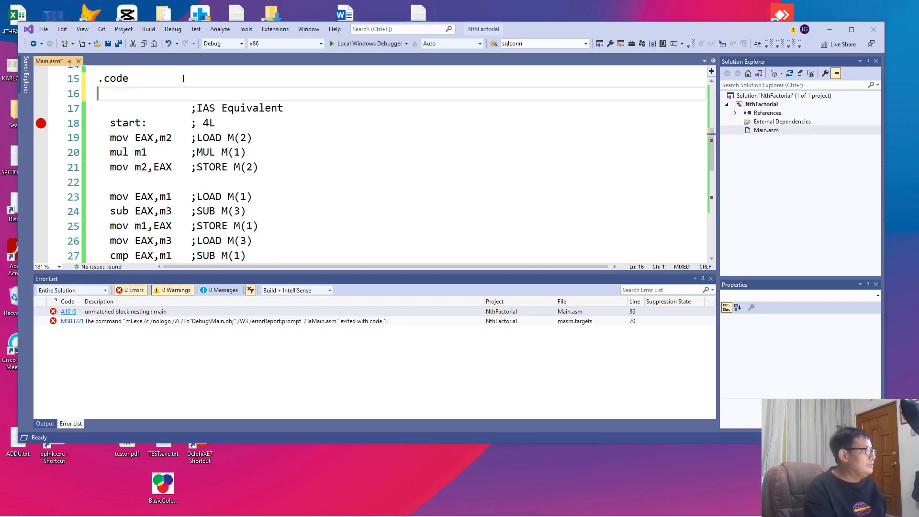
# Insert 'main proc' under .code, then rebuild and start debugging.
pyautogui.write('main proc')
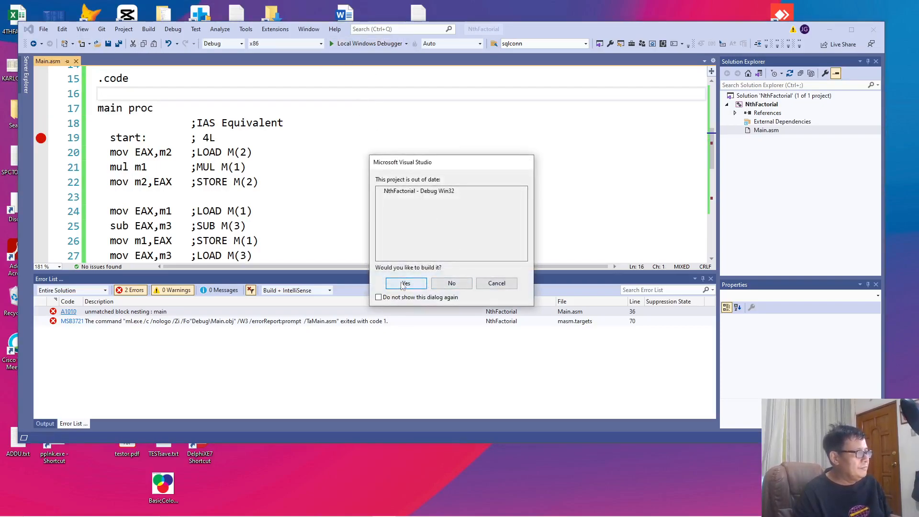
pyautogui.click(405, 283)
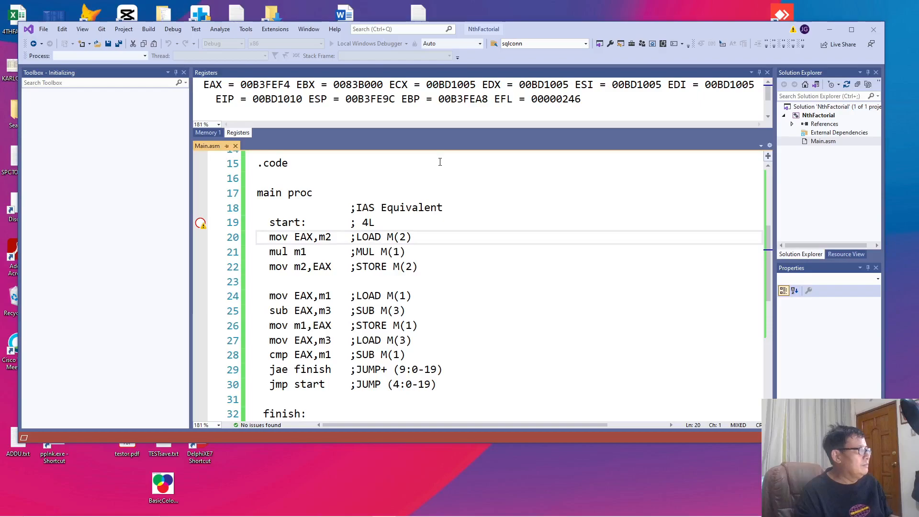
pyautogui.click(369, 44)
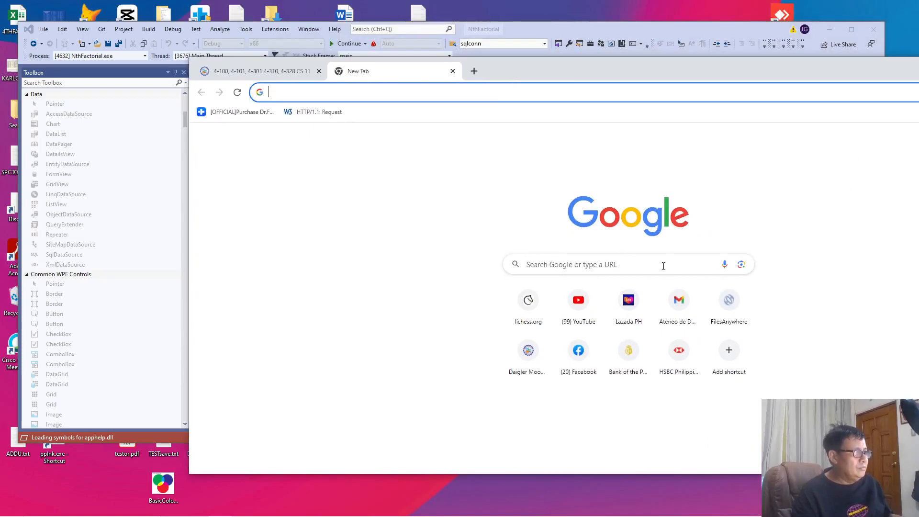
# Search for a hex to decimal converter and open RapidTables to convert 00B3FEF4.
pyautogui.write('hext')
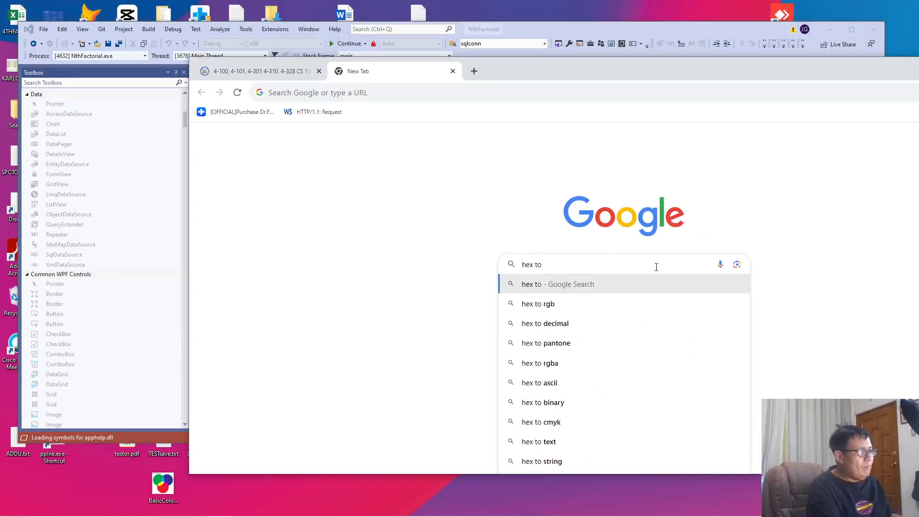
pyautogui.click(545, 323)
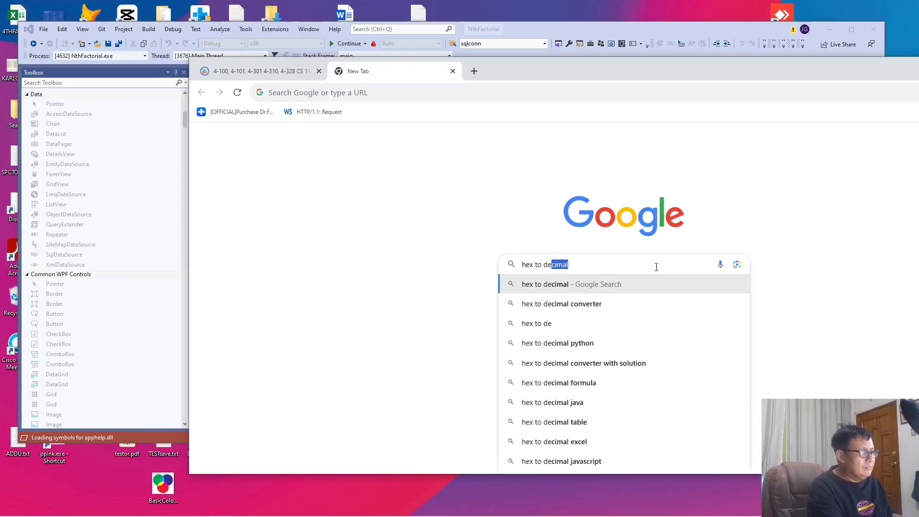
pyautogui.write('onv')
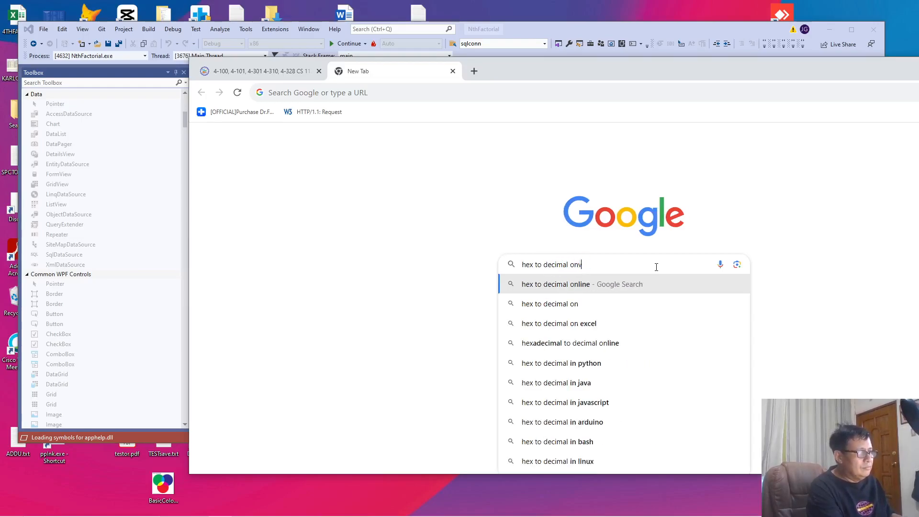
pyautogui.press('Backspace')
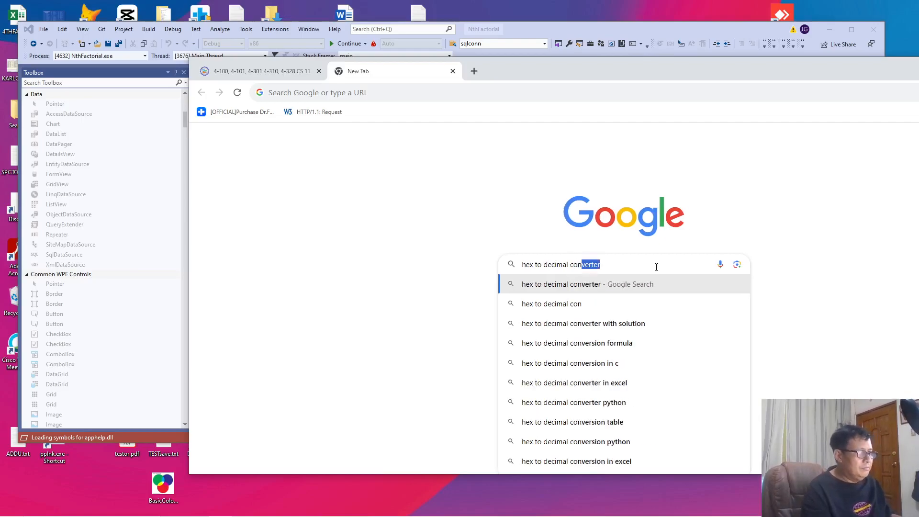
pyautogui.click(587, 284)
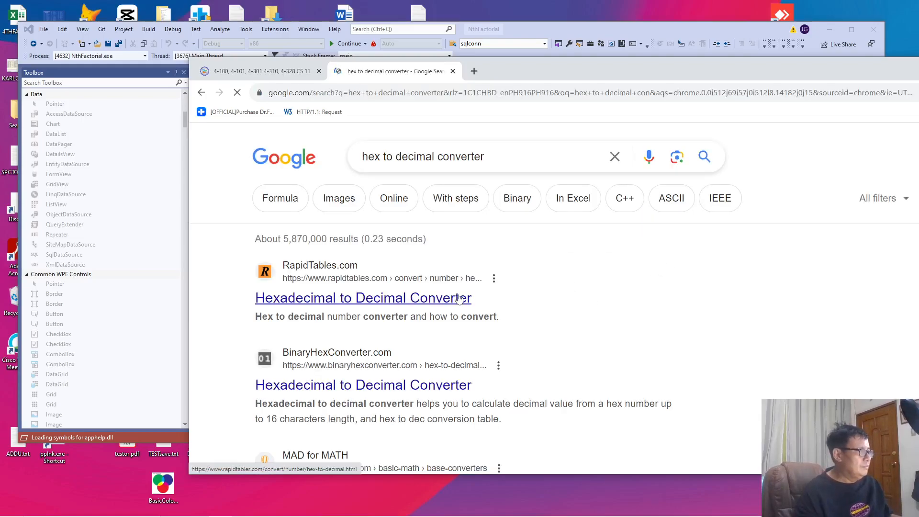
pyautogui.click(363, 298)
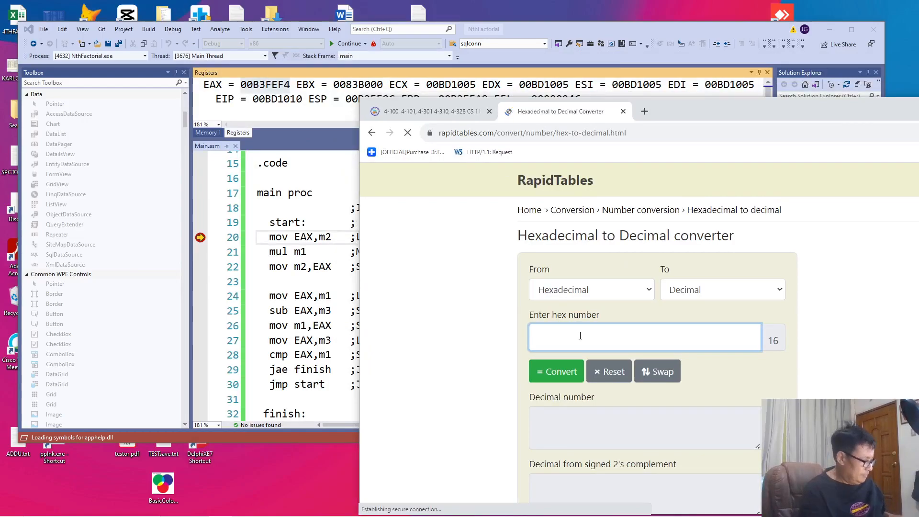
pyautogui.click(555, 371)
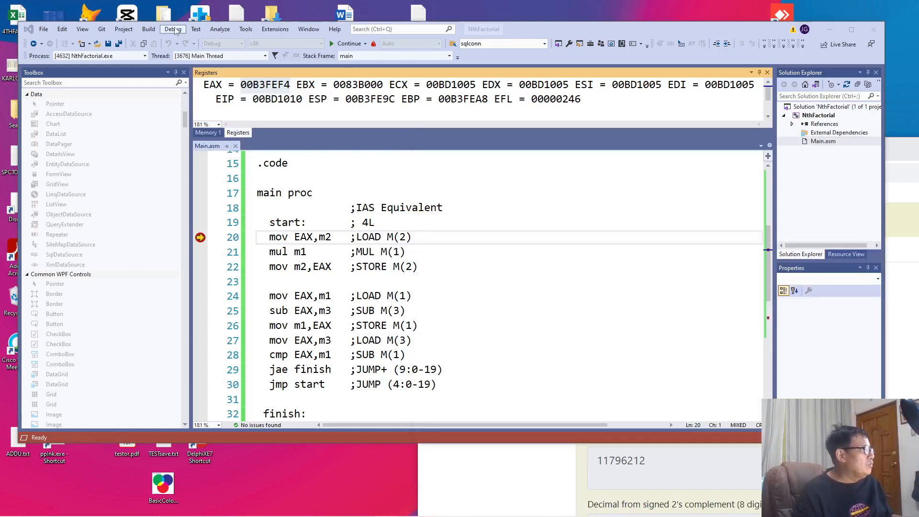
# Show the Memory 1 window and bring the Registers pane back.
pyautogui.click(173, 29)
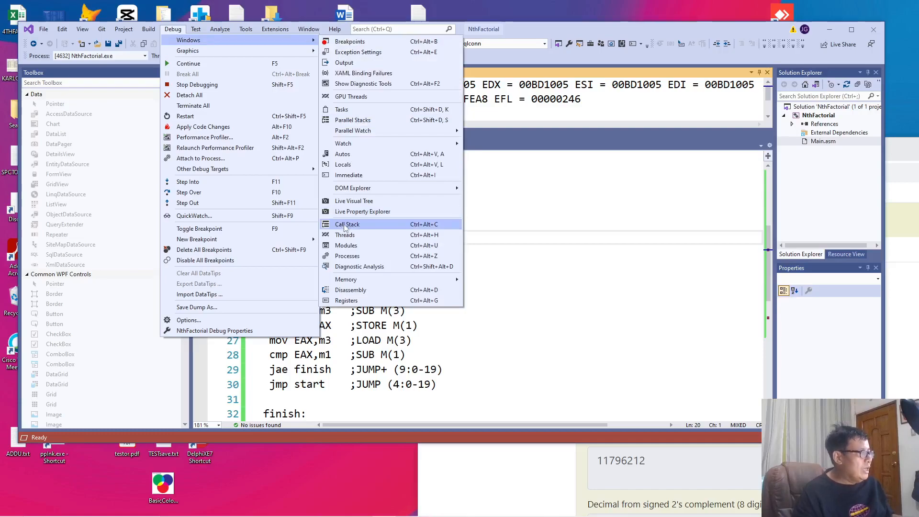
pyautogui.moveTo(346, 279)
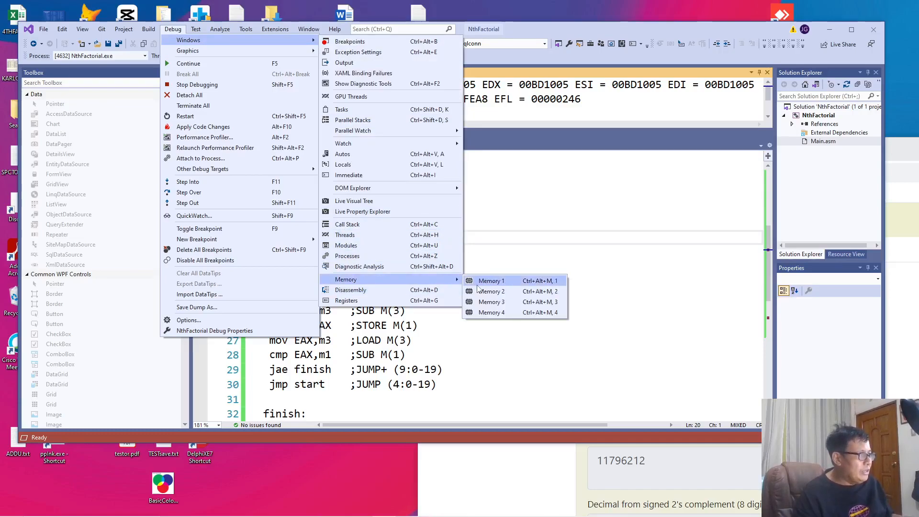
pyautogui.click(492, 281)
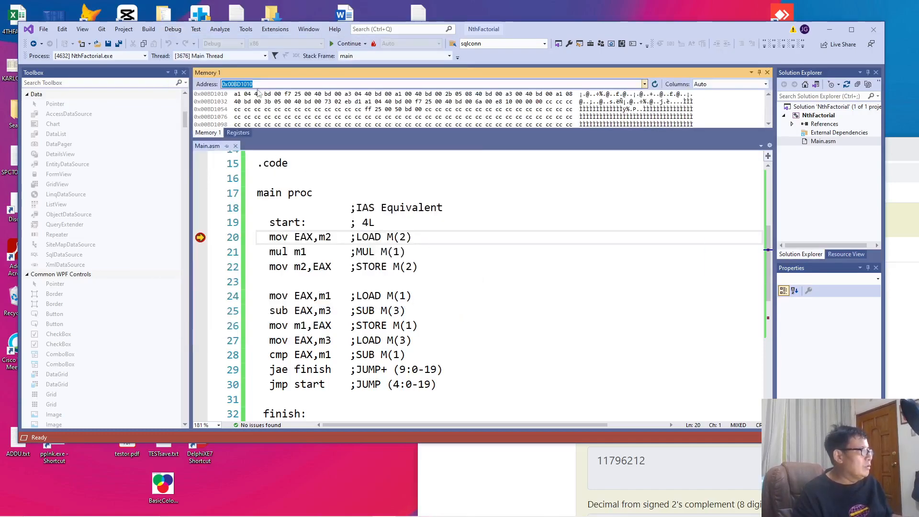
pyautogui.click(172, 28)
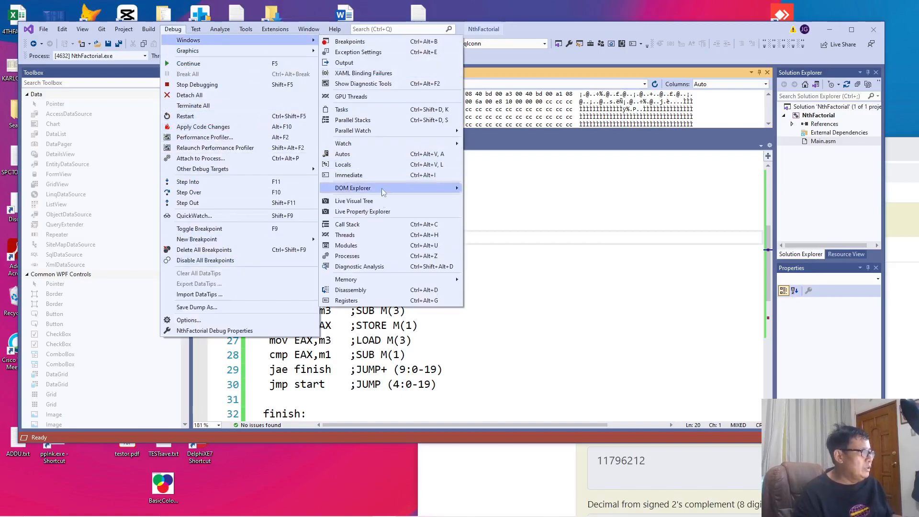
pyautogui.click(347, 300)
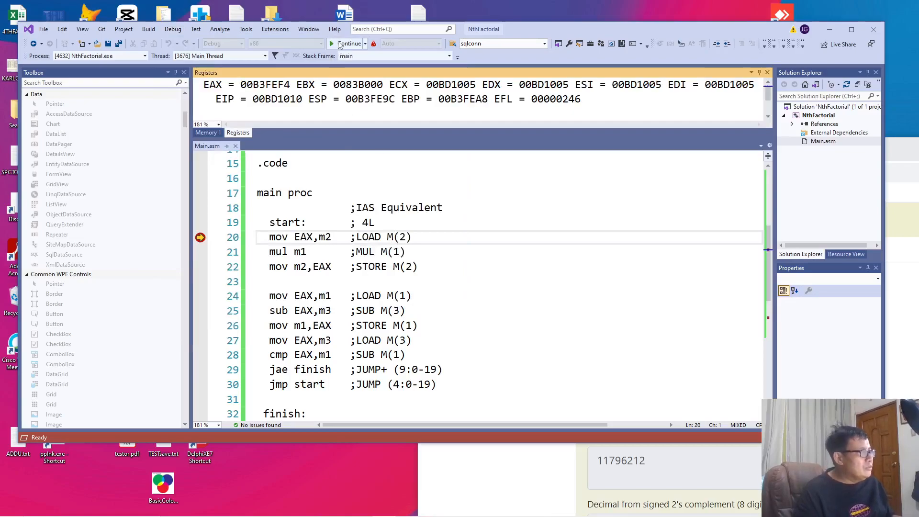
# Continue through the factorial loop to the ExitProcess breakpoint, where EAX reads 00000018.
pyautogui.click(352, 44)
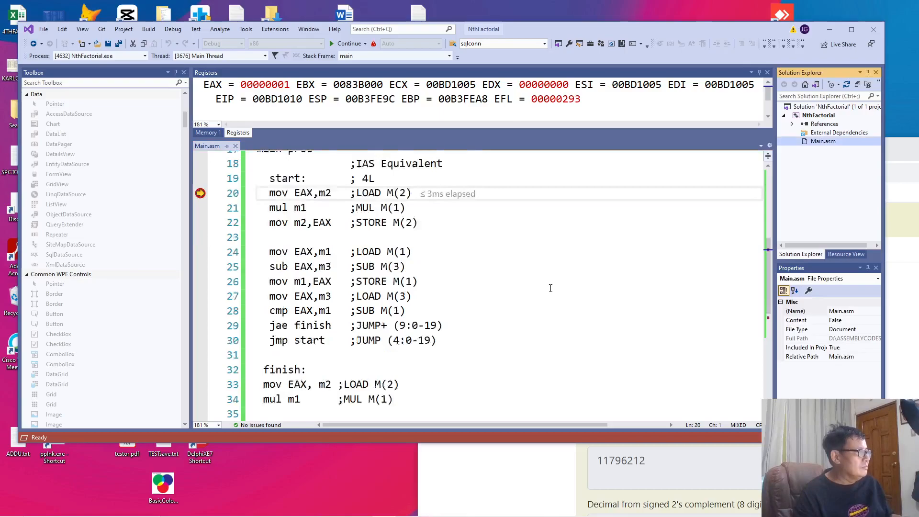
pyautogui.scroll(-3)
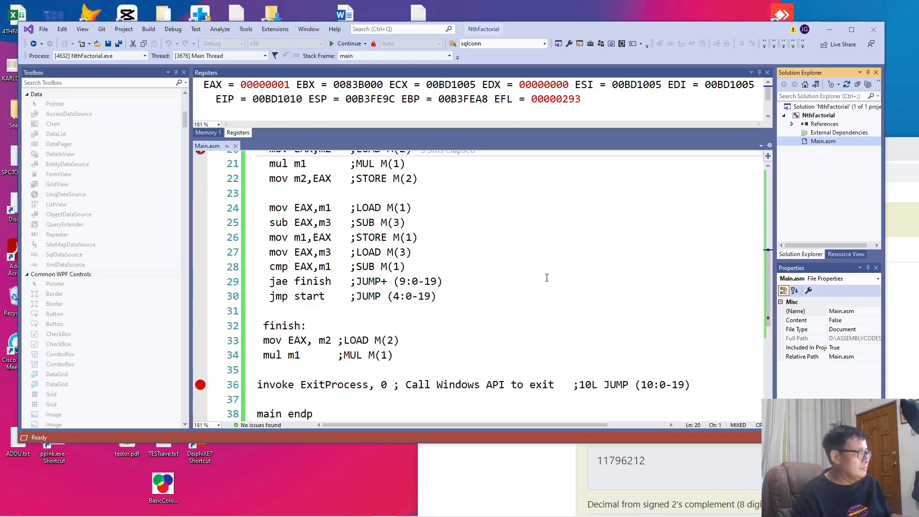
pyautogui.scroll(3)
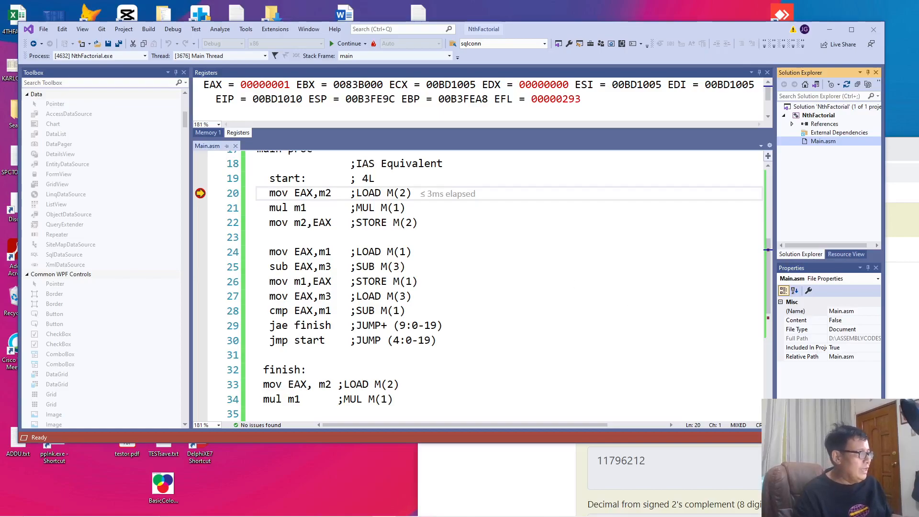
pyautogui.scroll(-3)
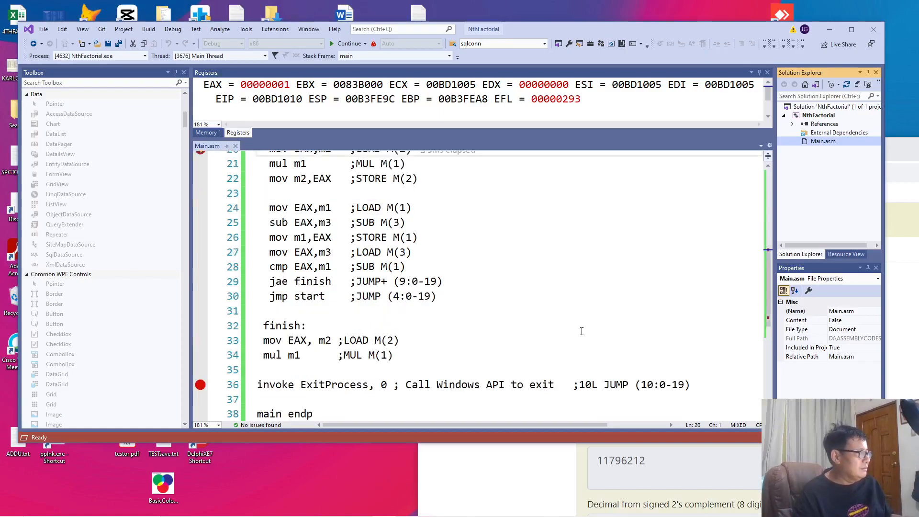
pyautogui.scroll(-3)
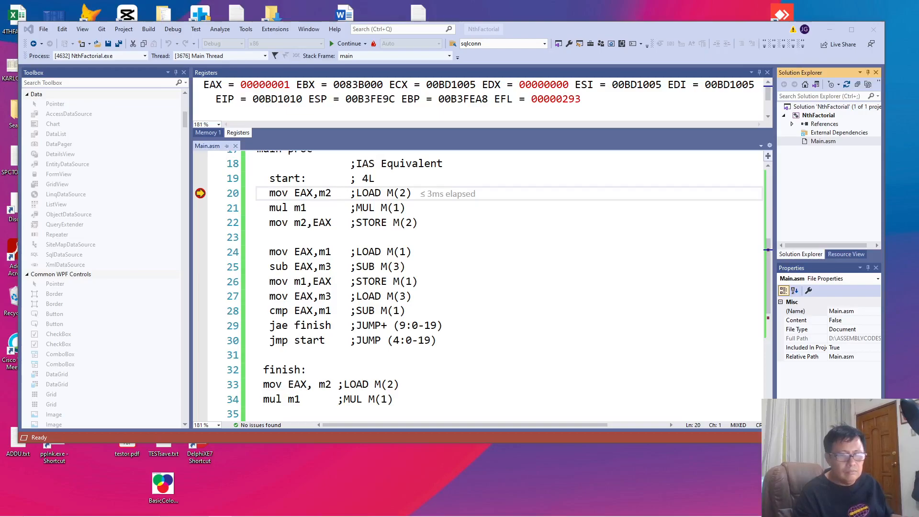
pyautogui.moveTo(337, 126)
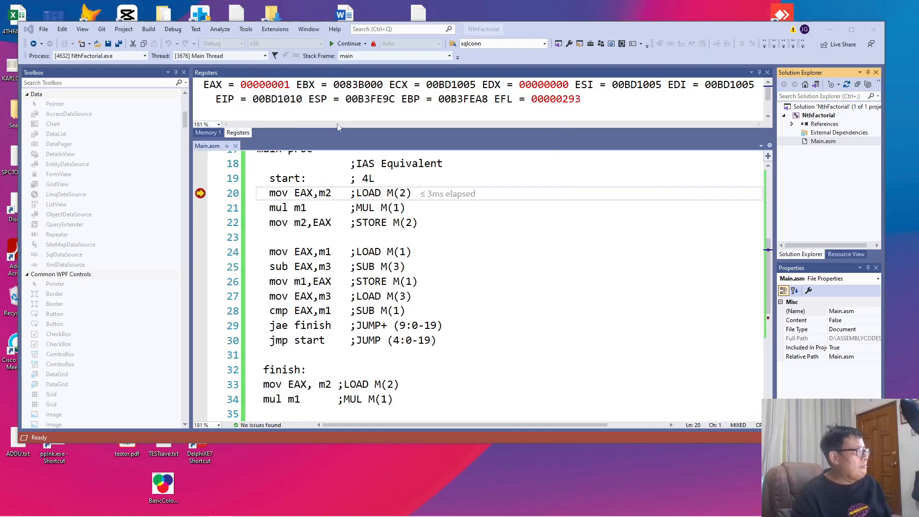
pyautogui.moveTo(349, 43)
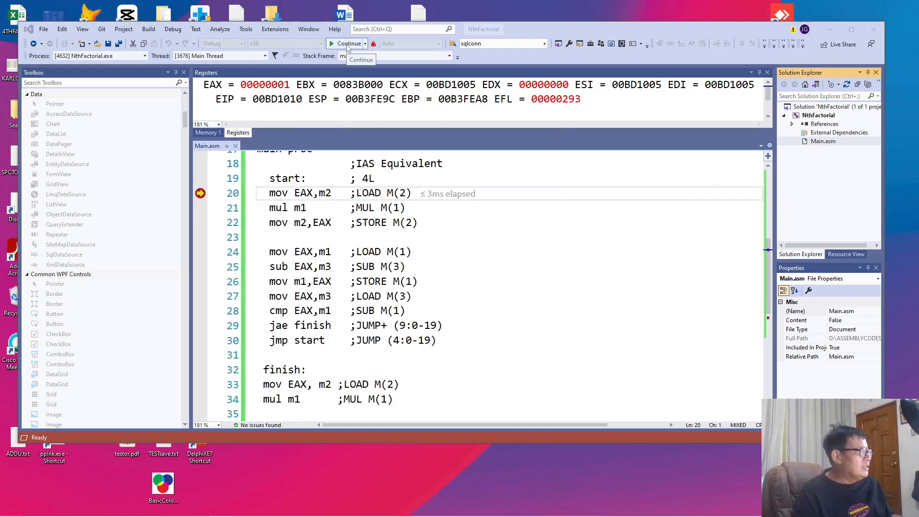
pyautogui.click(348, 44)
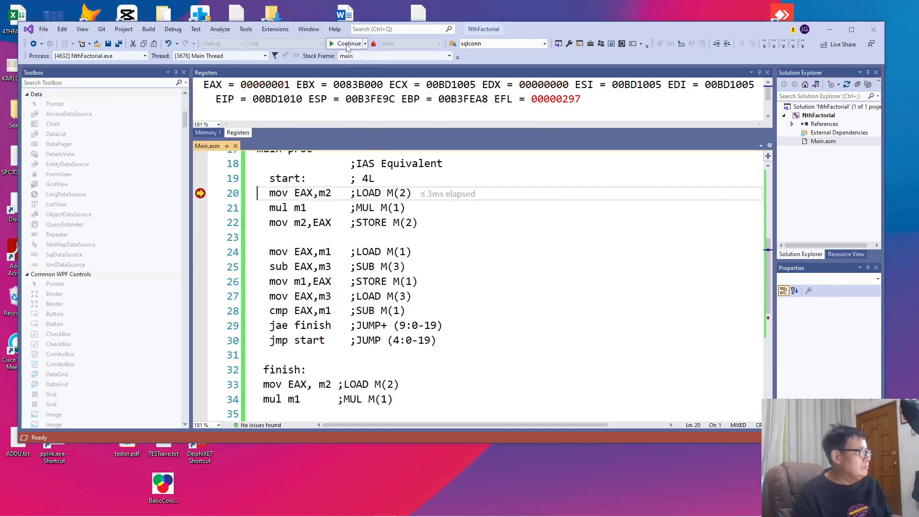
pyautogui.scroll(-3)
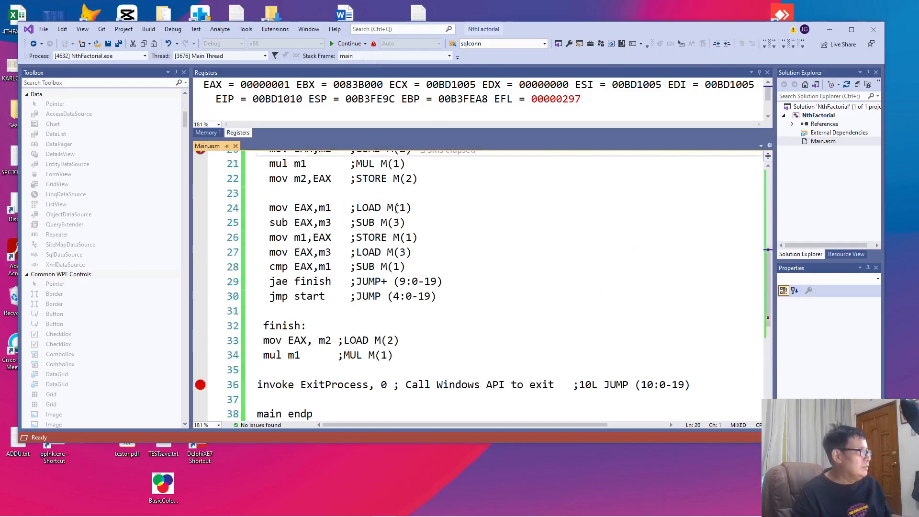
pyautogui.click(348, 44)
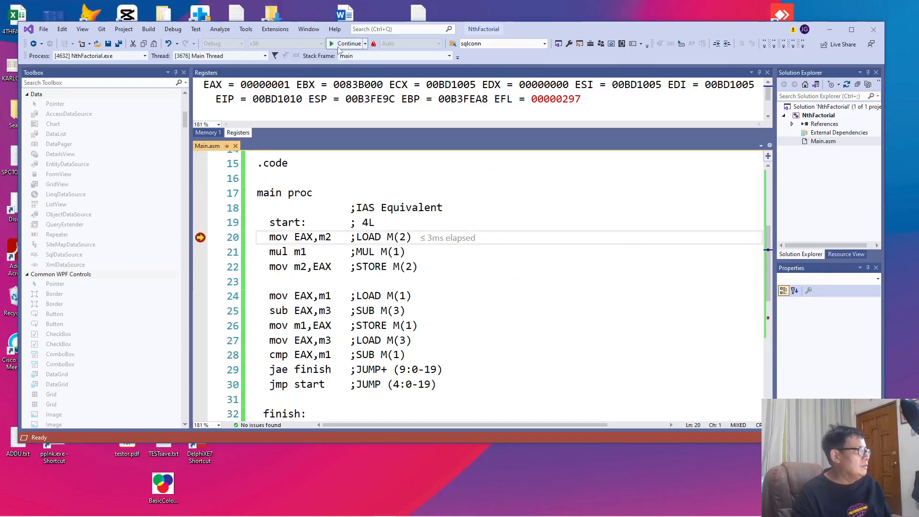
pyautogui.click(349, 43)
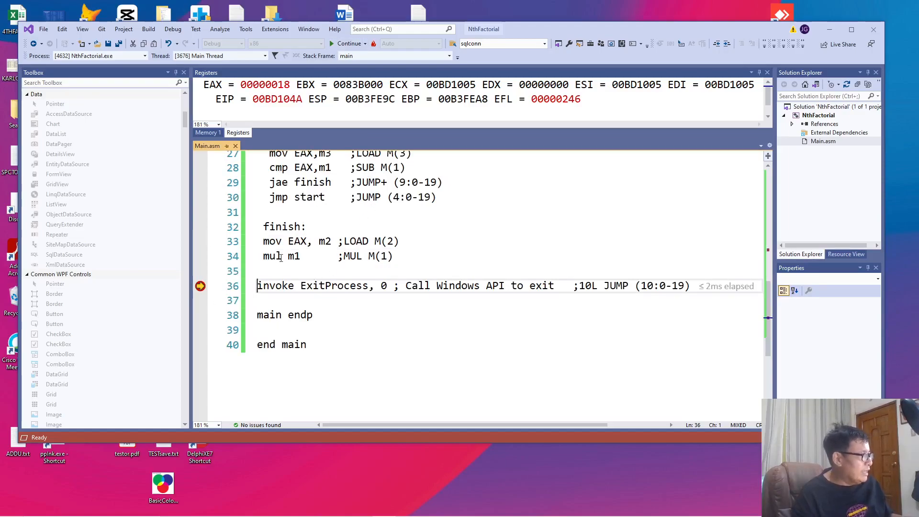
pyautogui.scroll(3)
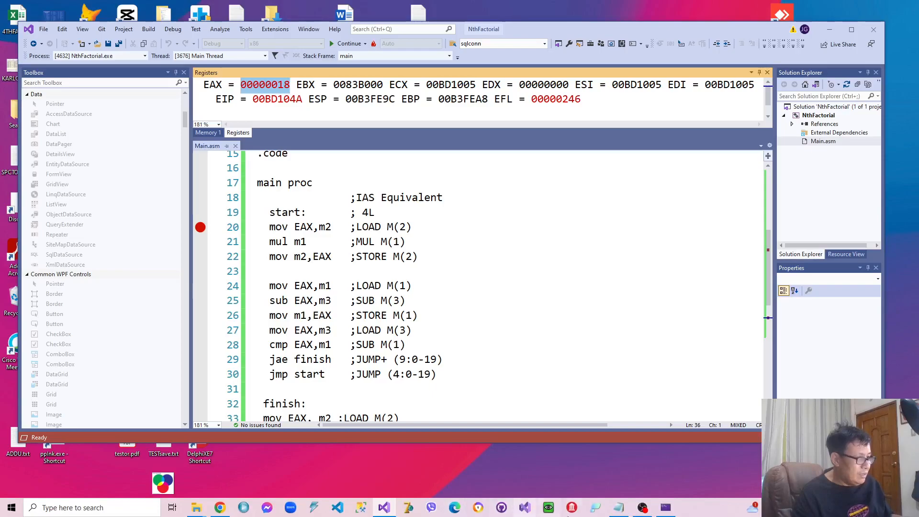
pyautogui.moveTo(374, 512)
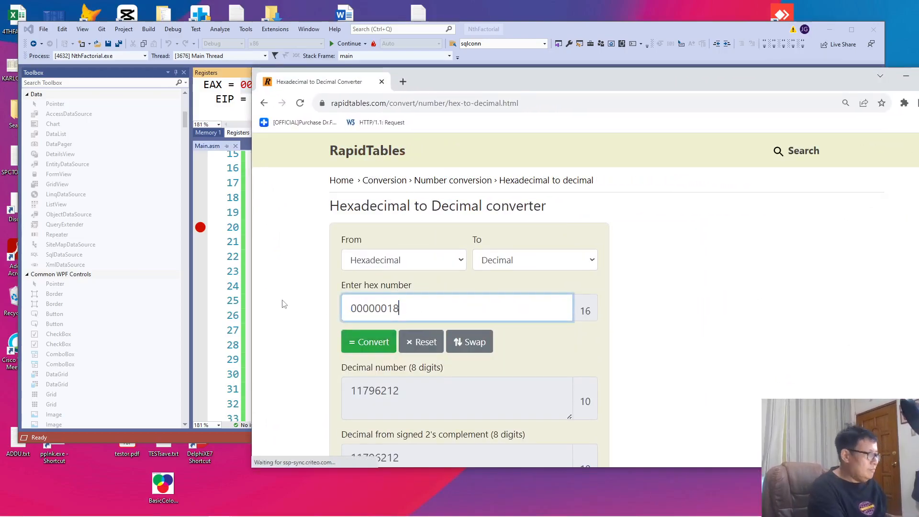
# Convert hex 00000018 to decimal in the RapidTables converter.
pyautogui.click(368, 341)
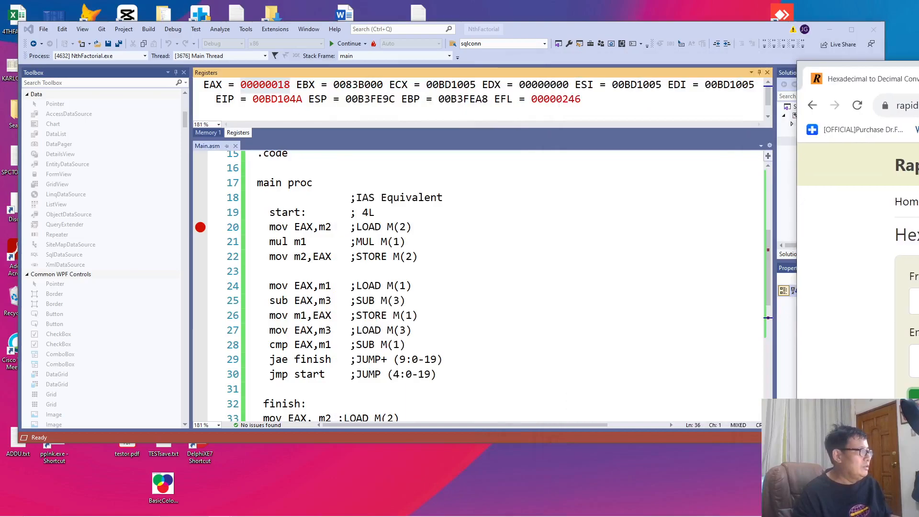
pyautogui.moveTo(308, 29)
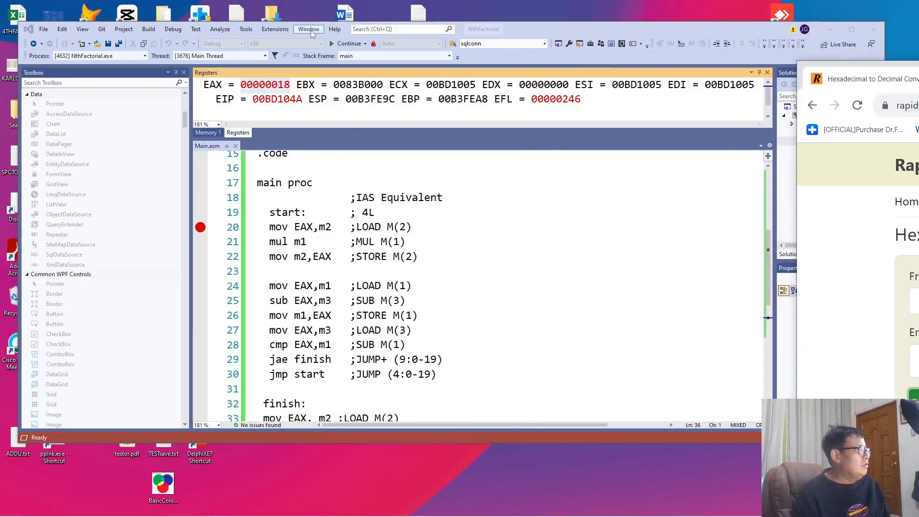
# Stop debugging, set multiplier m1 to 3, save, and rebuild to debug.
pyautogui.click(173, 29)
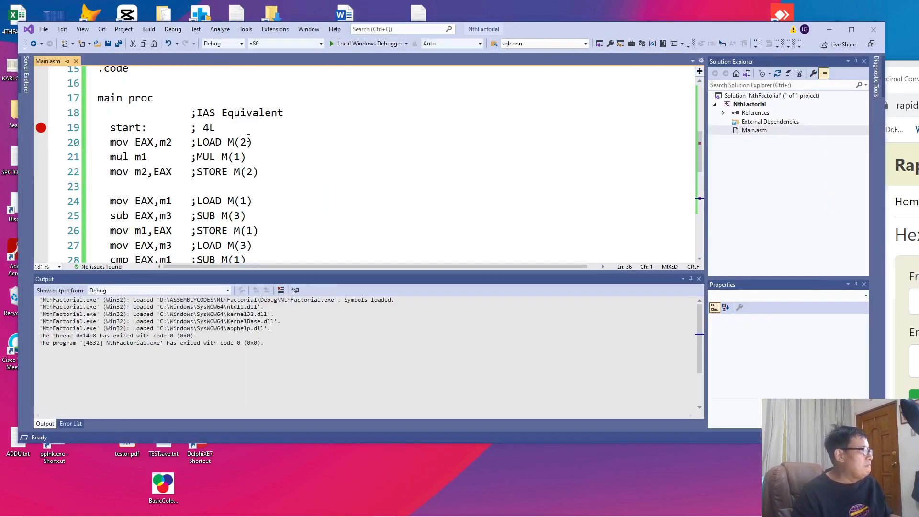
pyautogui.scroll(3)
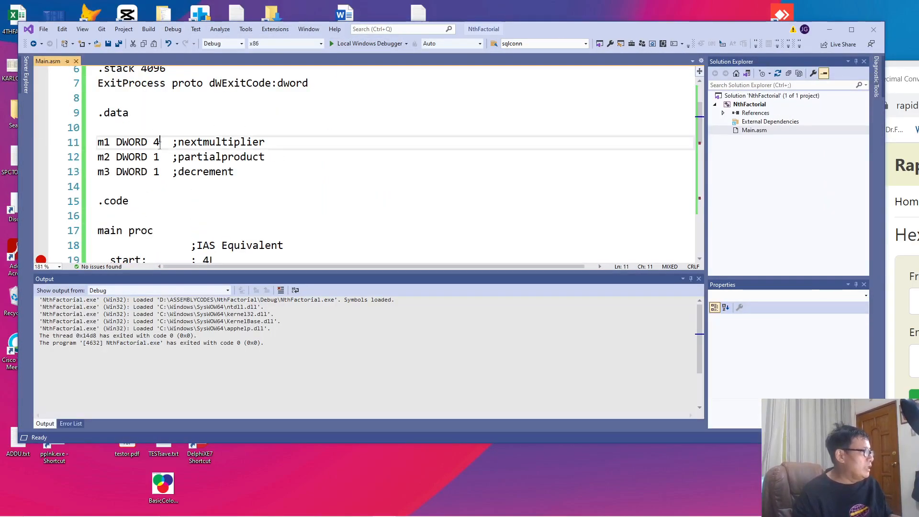
pyautogui.write('3')
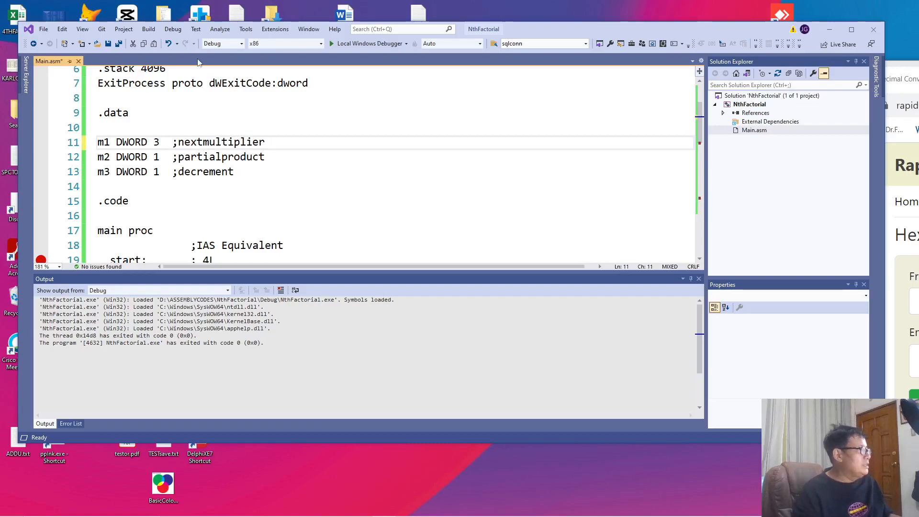
pyautogui.press('ctrl+s')
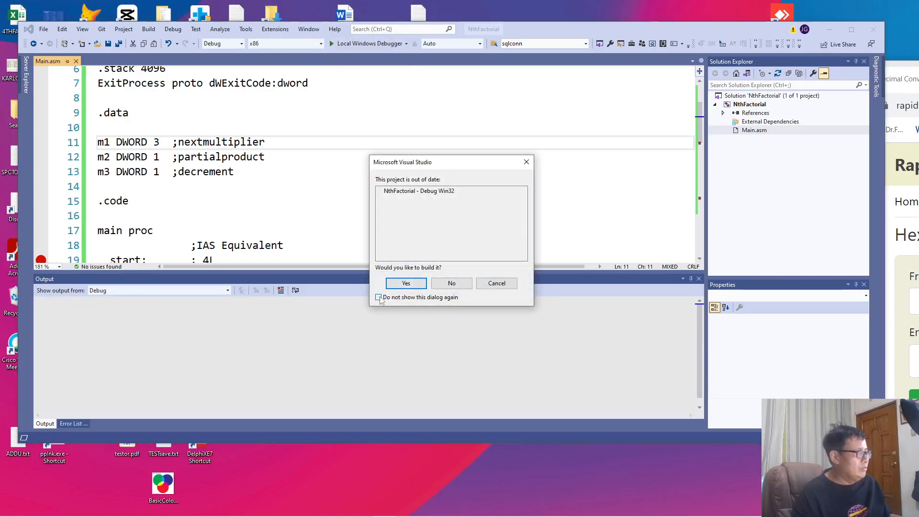
pyautogui.click(406, 284)
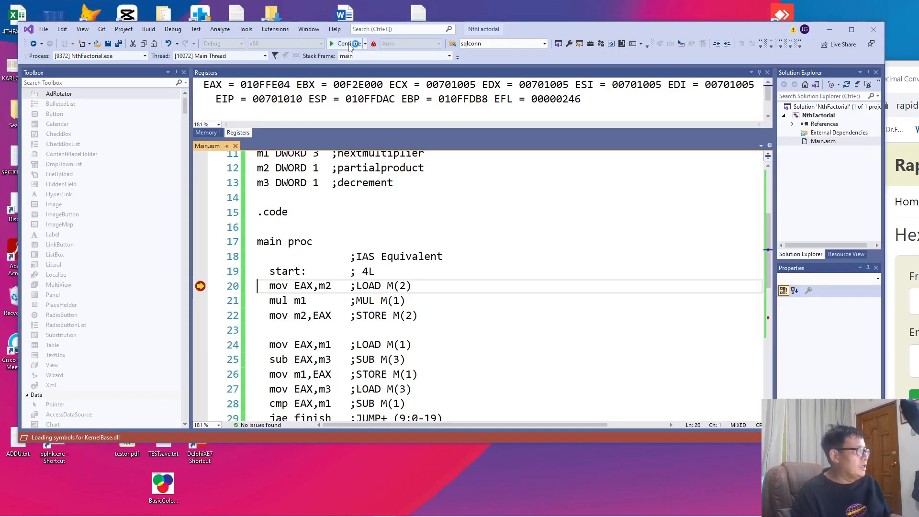
# Continue past the breakpoints to ExitProcess, where EAX reads 00000006.
pyautogui.click(347, 44)
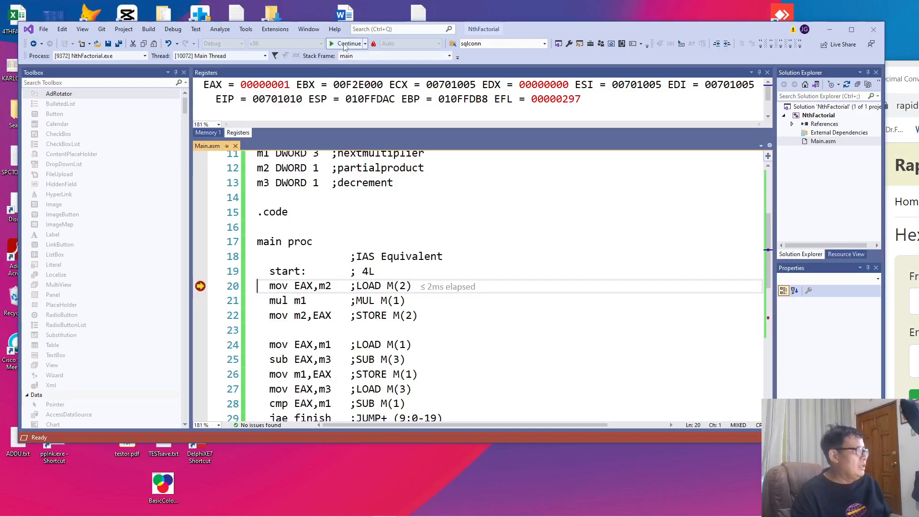
pyautogui.click(346, 44)
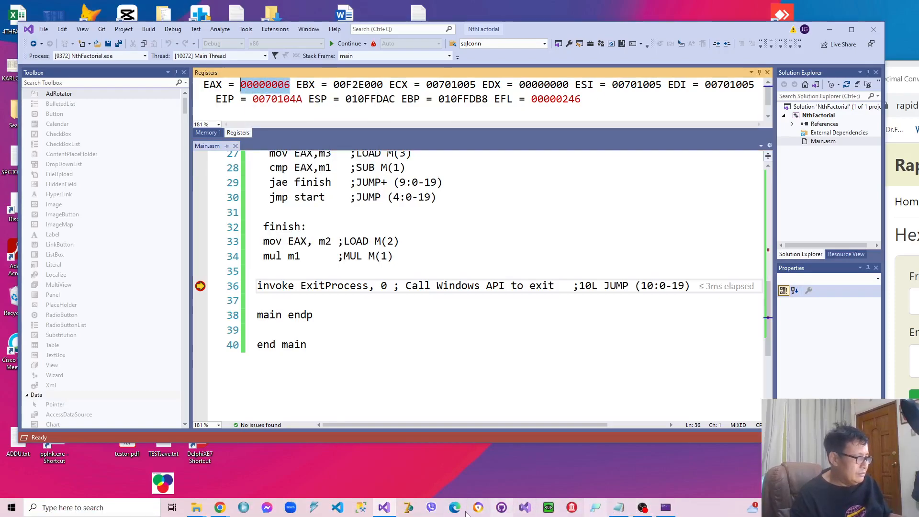
pyautogui.moveTo(219, 507)
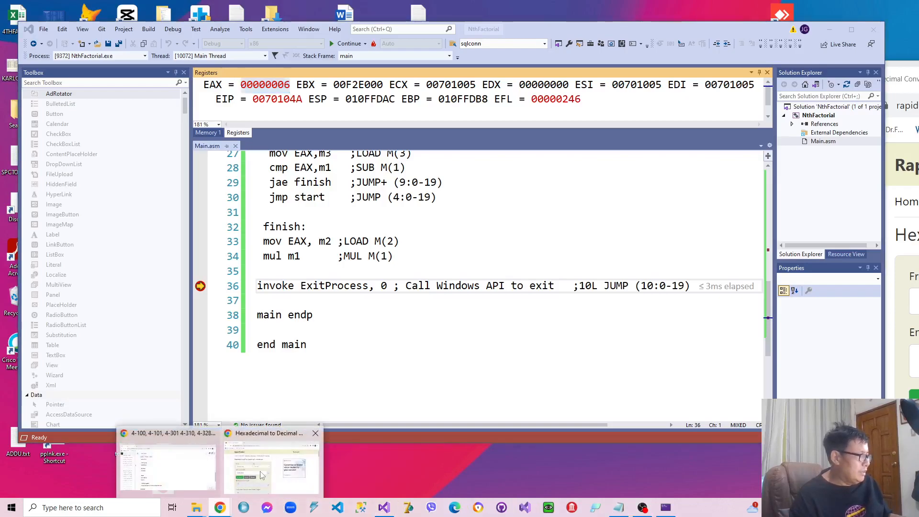
# Convert hex 00000006 to decimal on the RapidTables page.
pyautogui.click(270, 463)
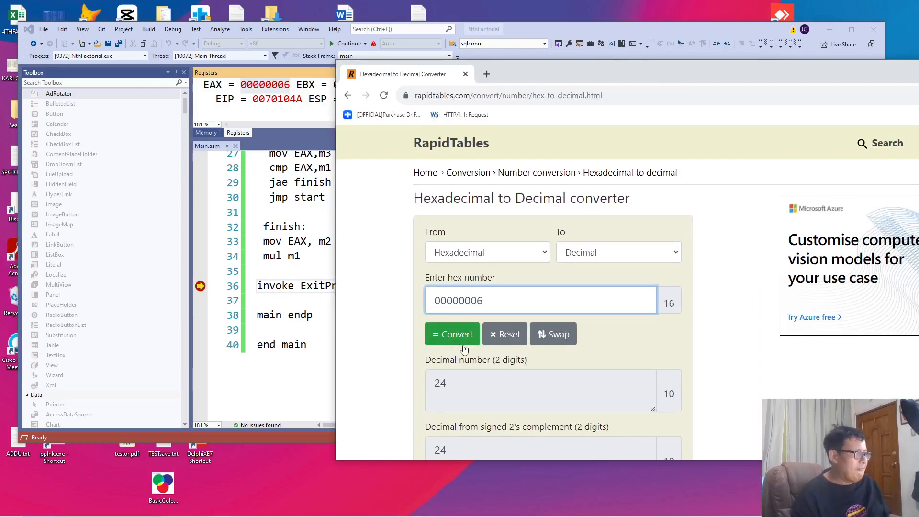
pyautogui.click(452, 334)
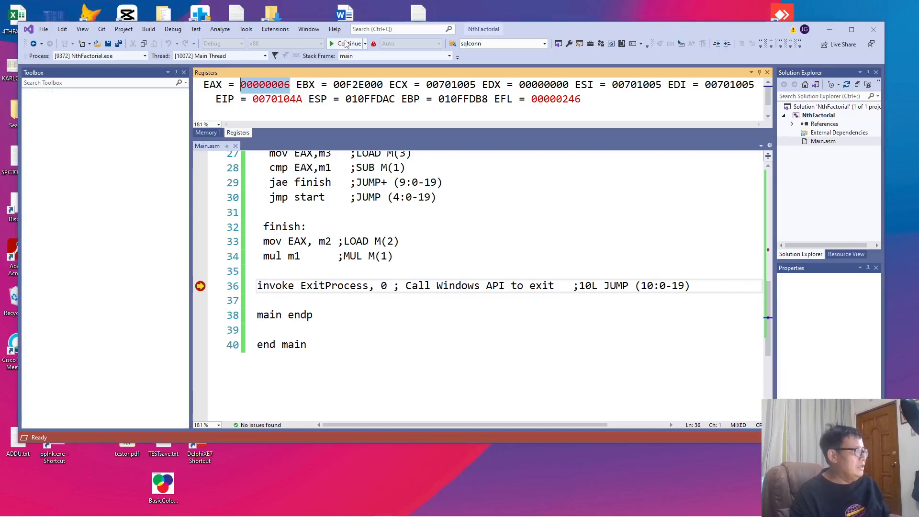
# Stop debugging and change the m1 DWORD initial value to 6.
pyautogui.click(350, 44)
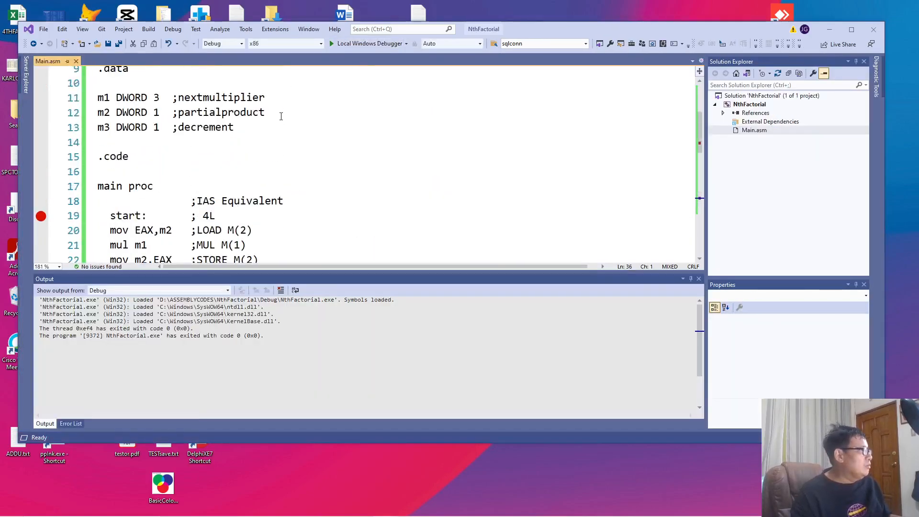
pyautogui.scroll(3)
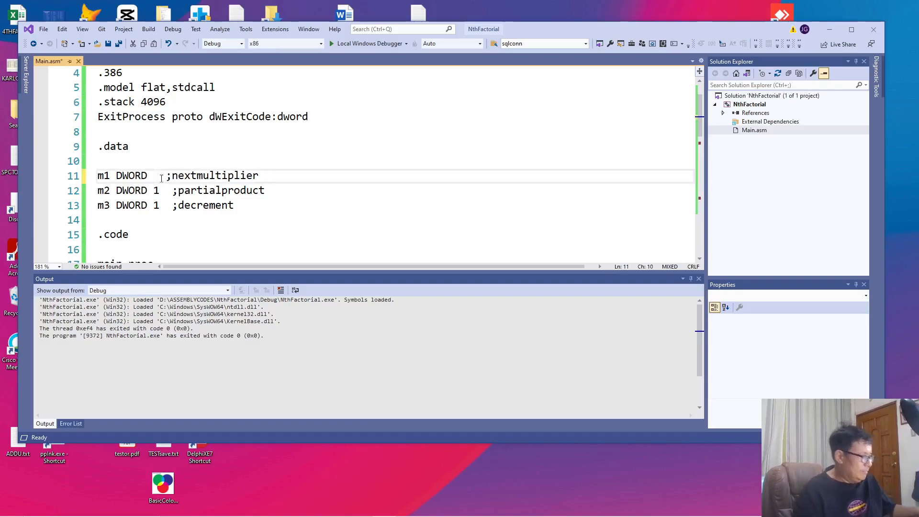
pyautogui.write('6')
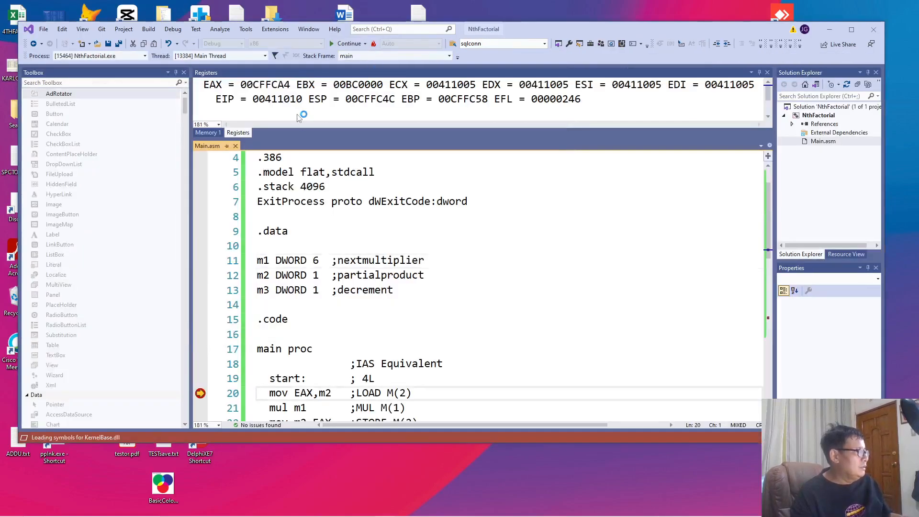
# Continue through the factorial loop to ExitProcess, where EAX reads 000002D0.
pyautogui.scroll(3)
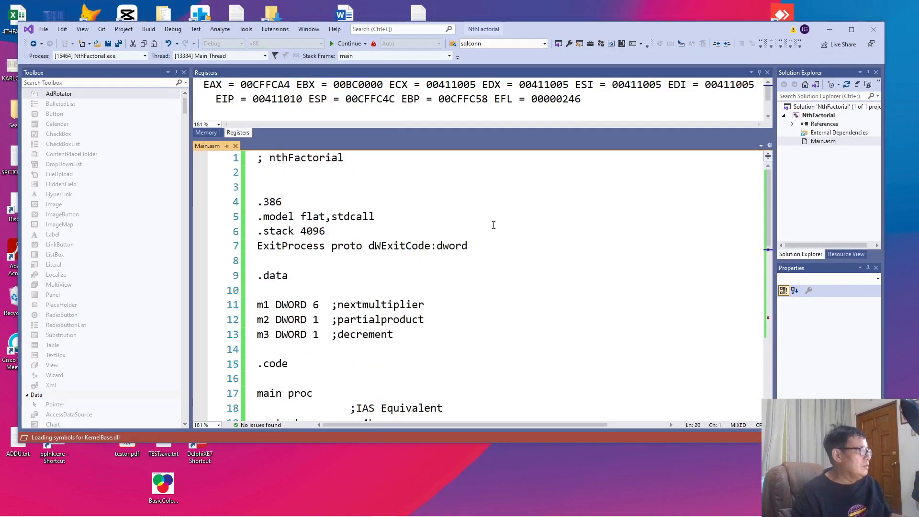
pyautogui.moveTo(482, 212)
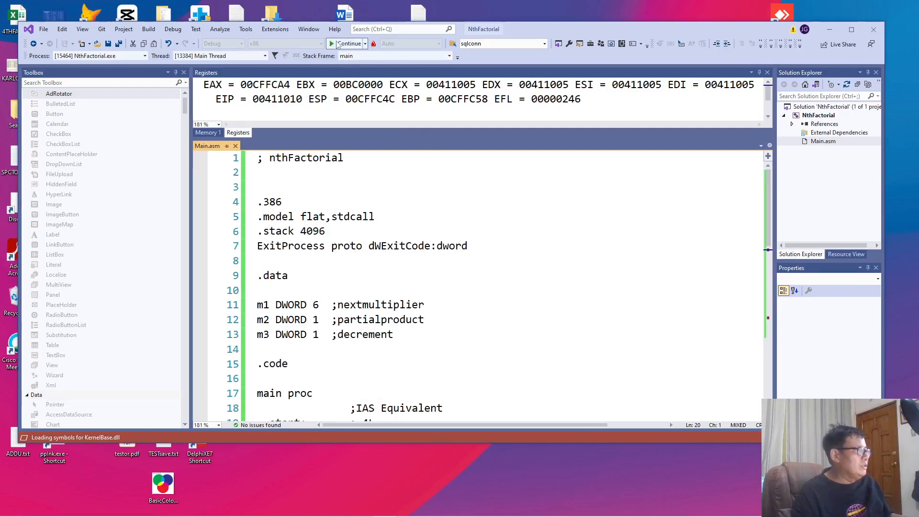
pyautogui.click(331, 44)
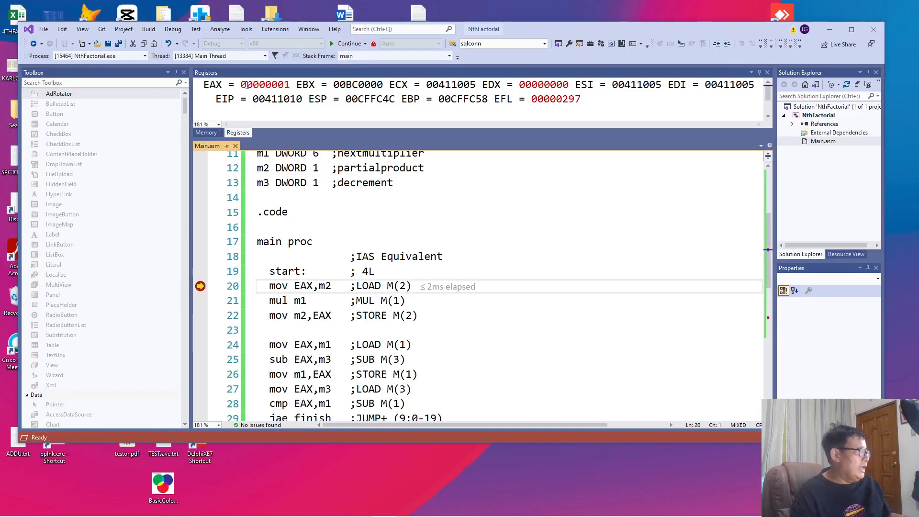
pyautogui.click(345, 44)
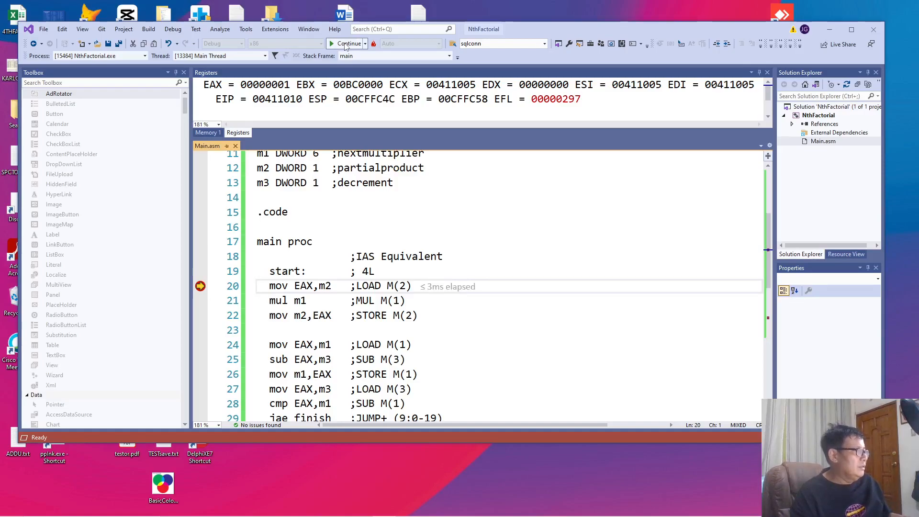
pyautogui.click(348, 43)
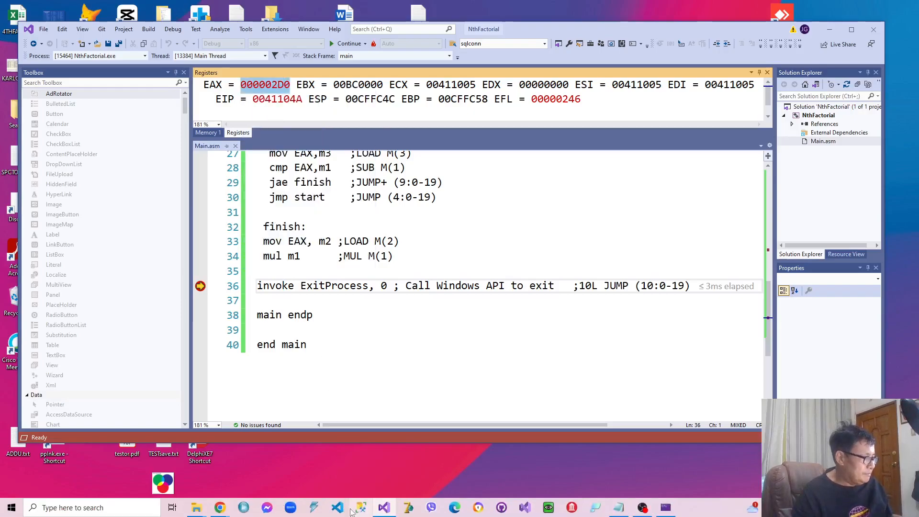
pyautogui.moveTo(220, 508)
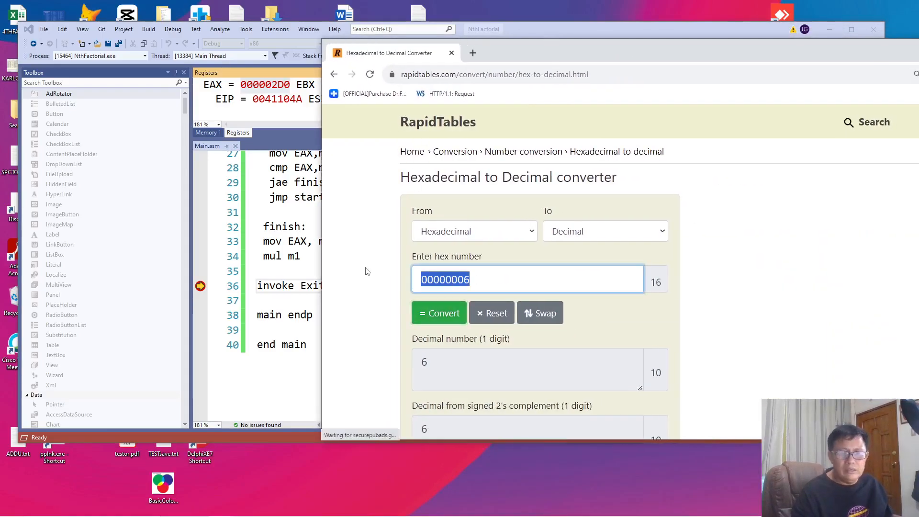
# Convert hex 000002D0 to decimal 720 in RapidTables, then minimize Chrome.
pyautogui.write('000002D0')
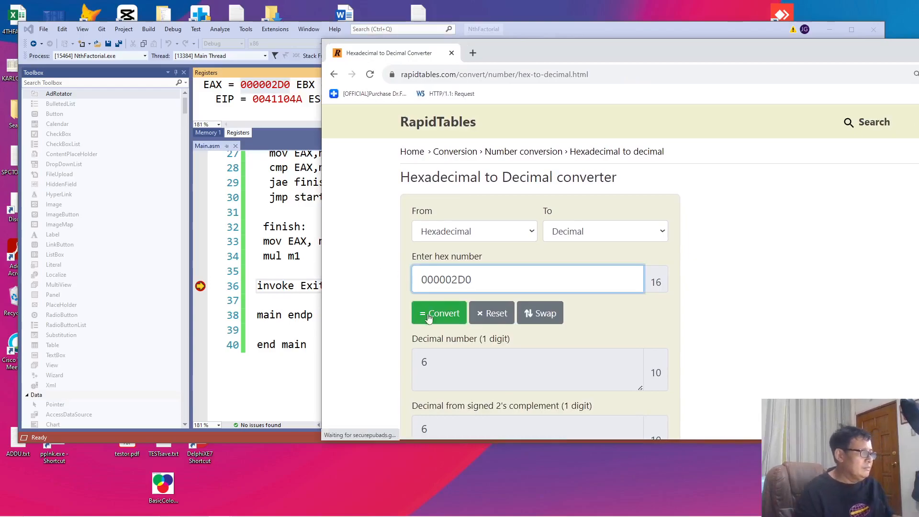
pyautogui.click(439, 313)
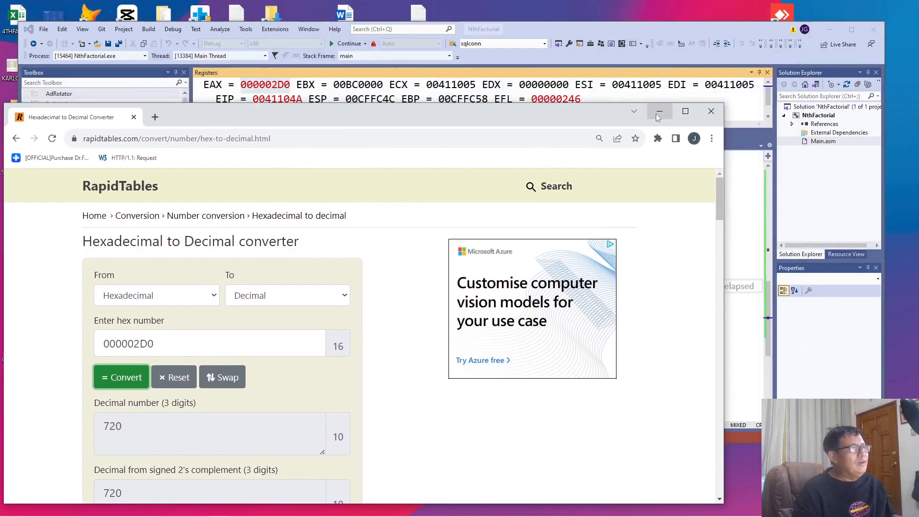
pyautogui.click(658, 111)
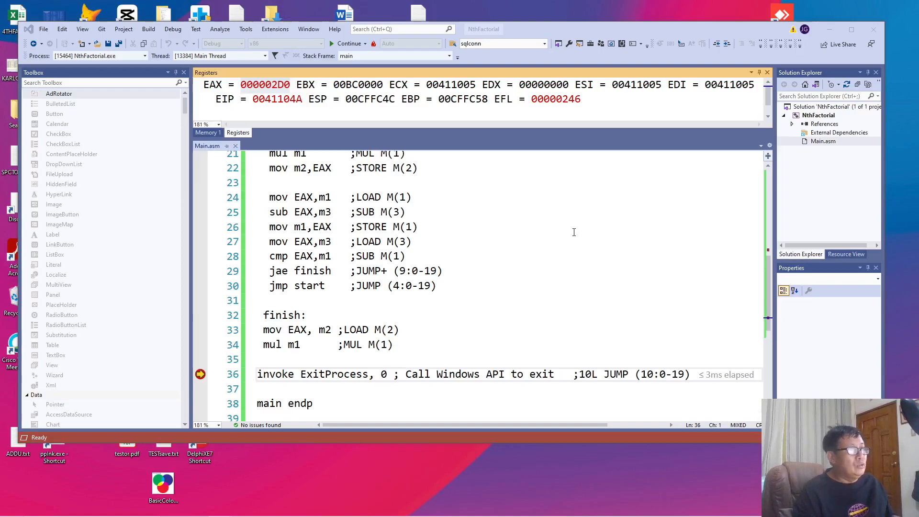
pyautogui.scroll(3)
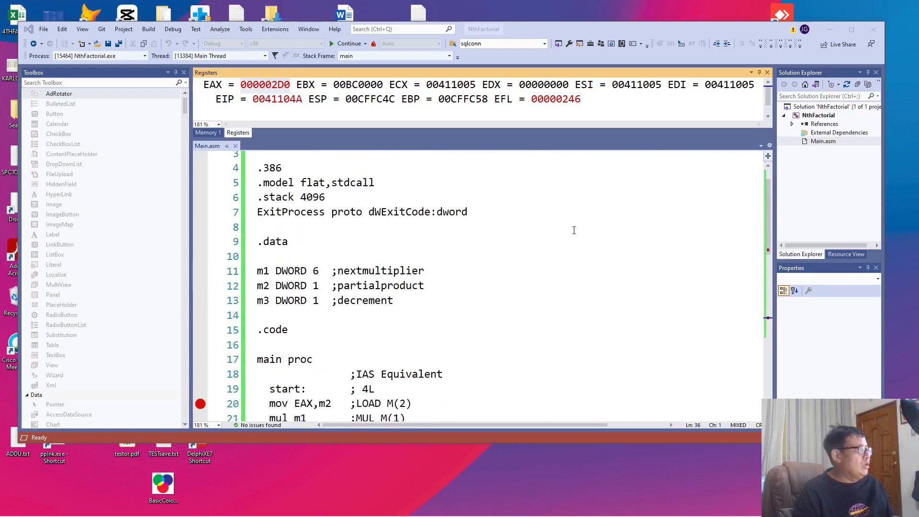
pyautogui.scroll(3)
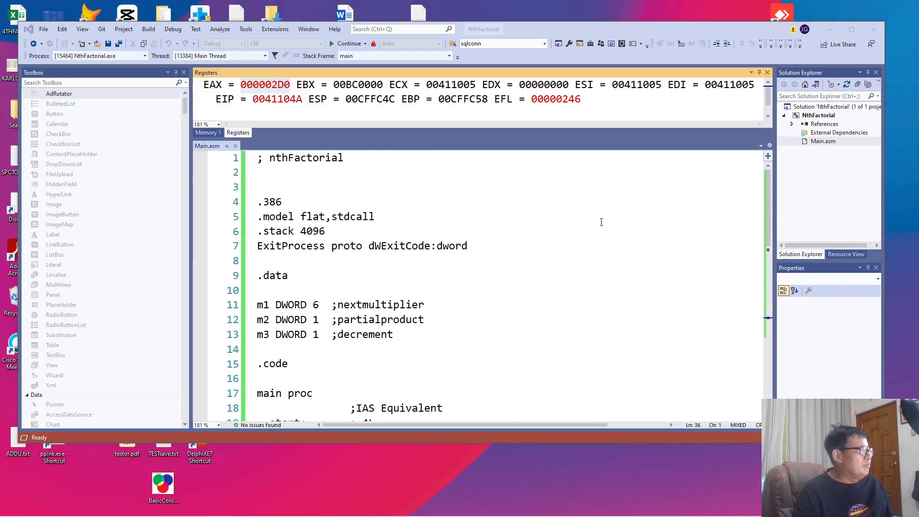